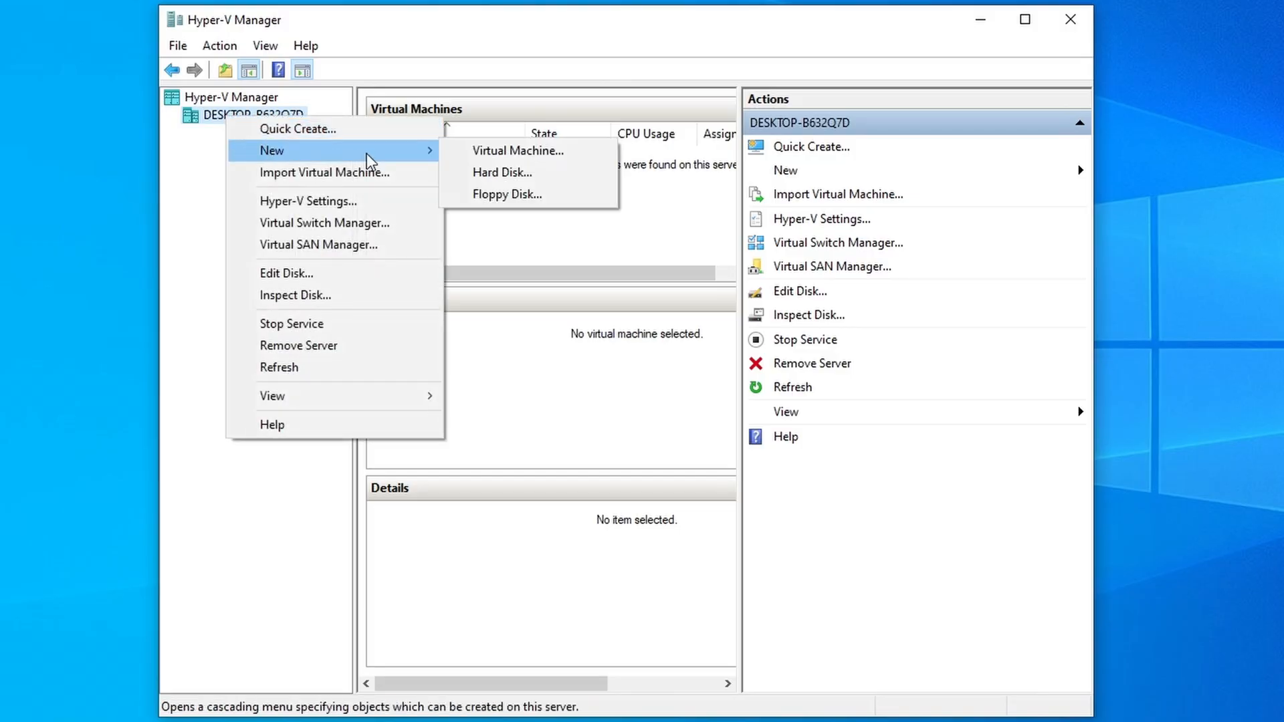
Launch the New Virtual Machine Wizard and name the machine CHR.
{"action": "left_click", "coordinate": [518, 151]}
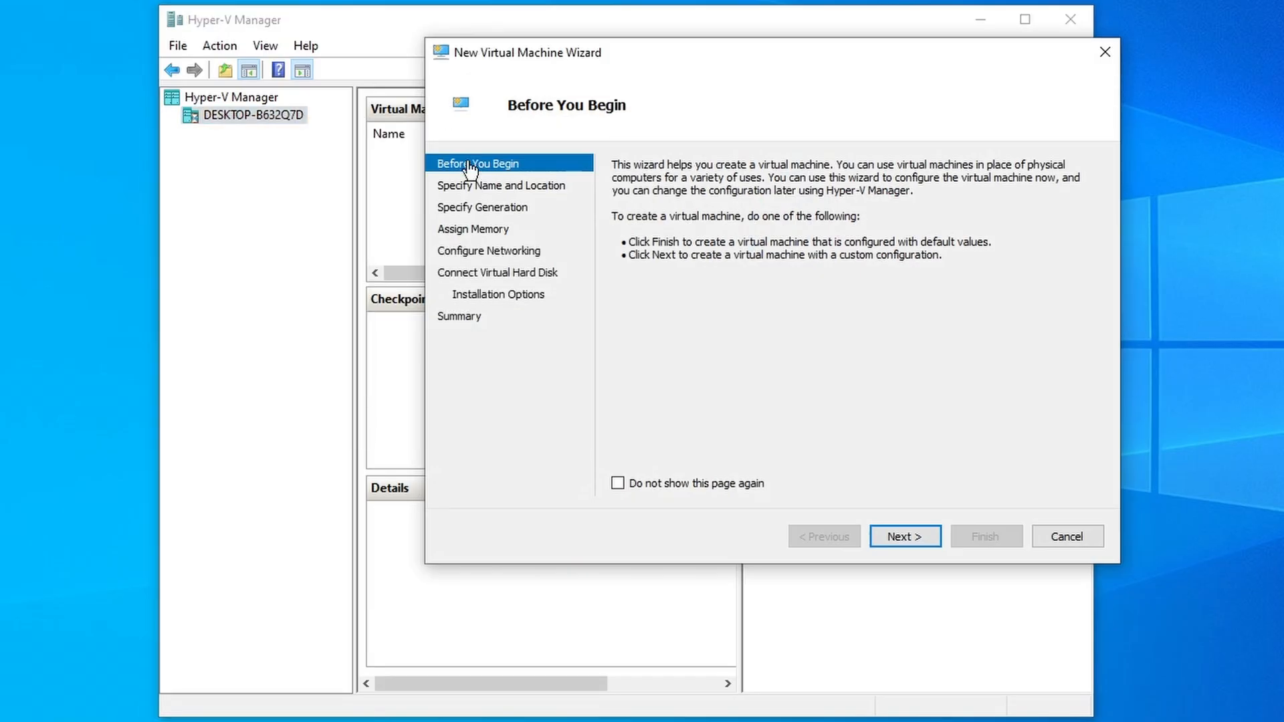
{"action": "left_click", "coordinate": [905, 537]}
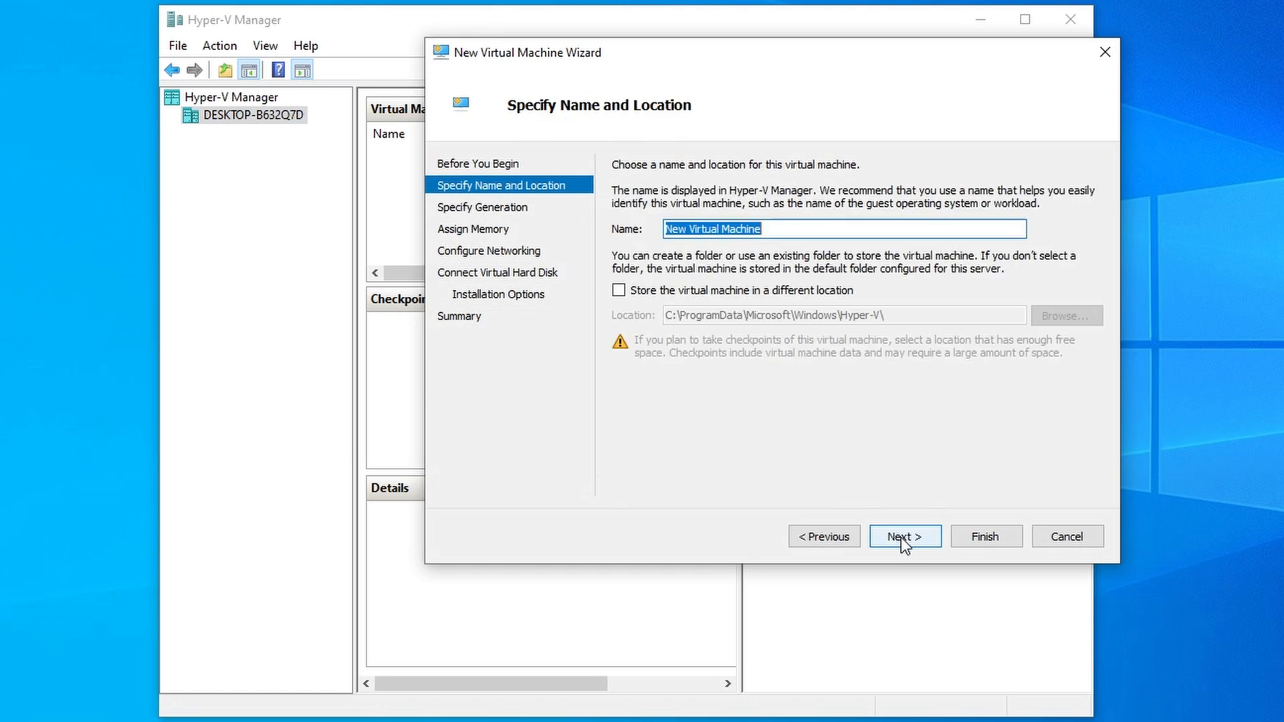
{"action": "type", "text": "CHR"}
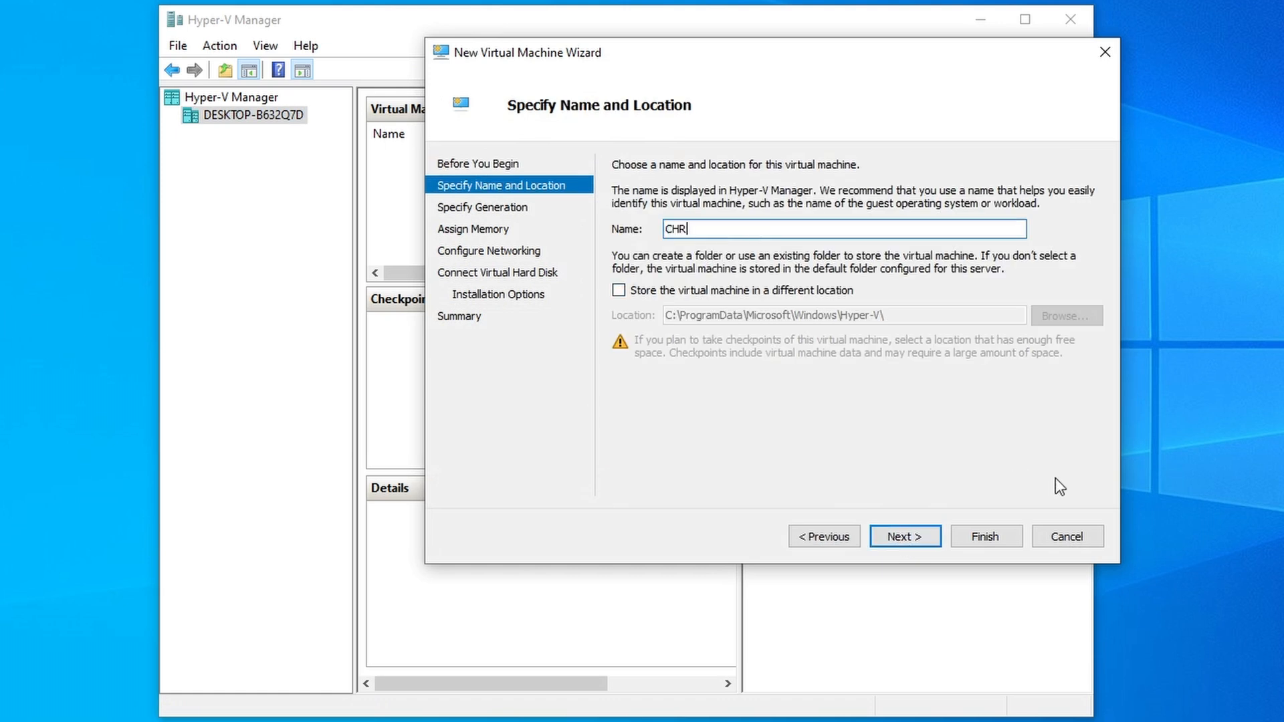
{"action": "left_click", "coordinate": [905, 536]}
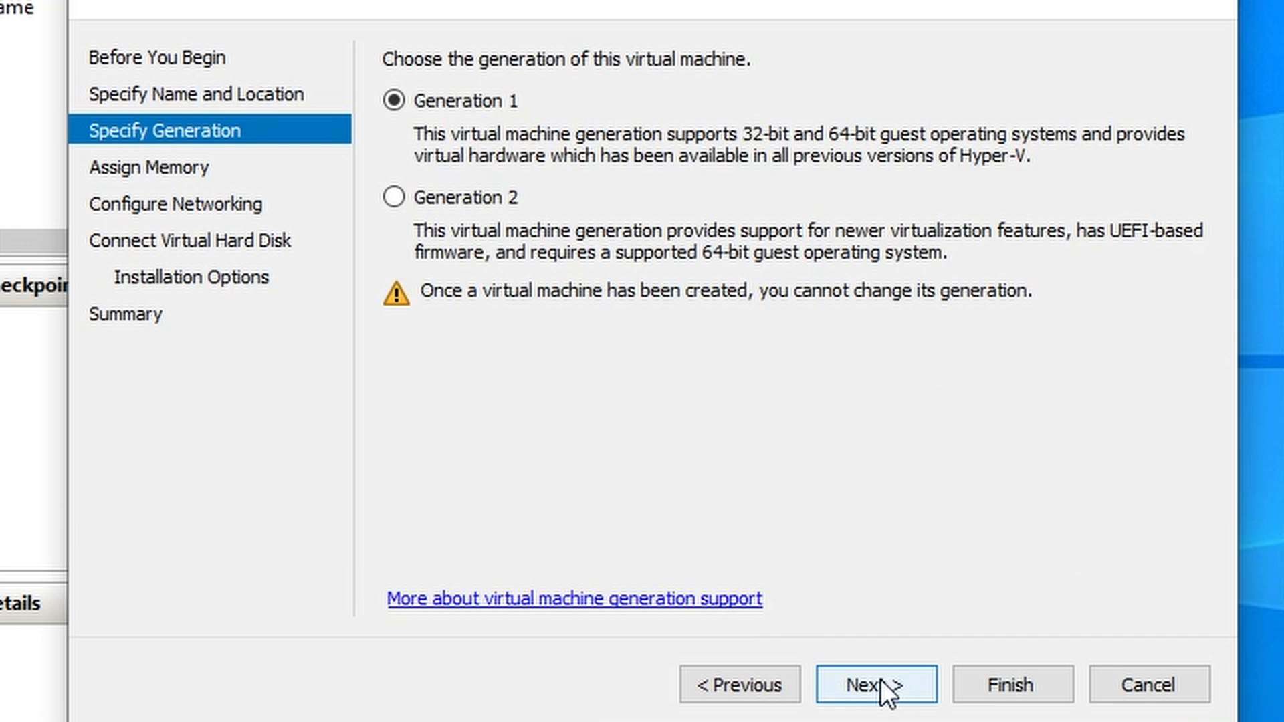
Keep Generation 1 and 1024 MB startup memory, and connect to Default Switch.
{"action": "left_click", "coordinate": [870, 703]}
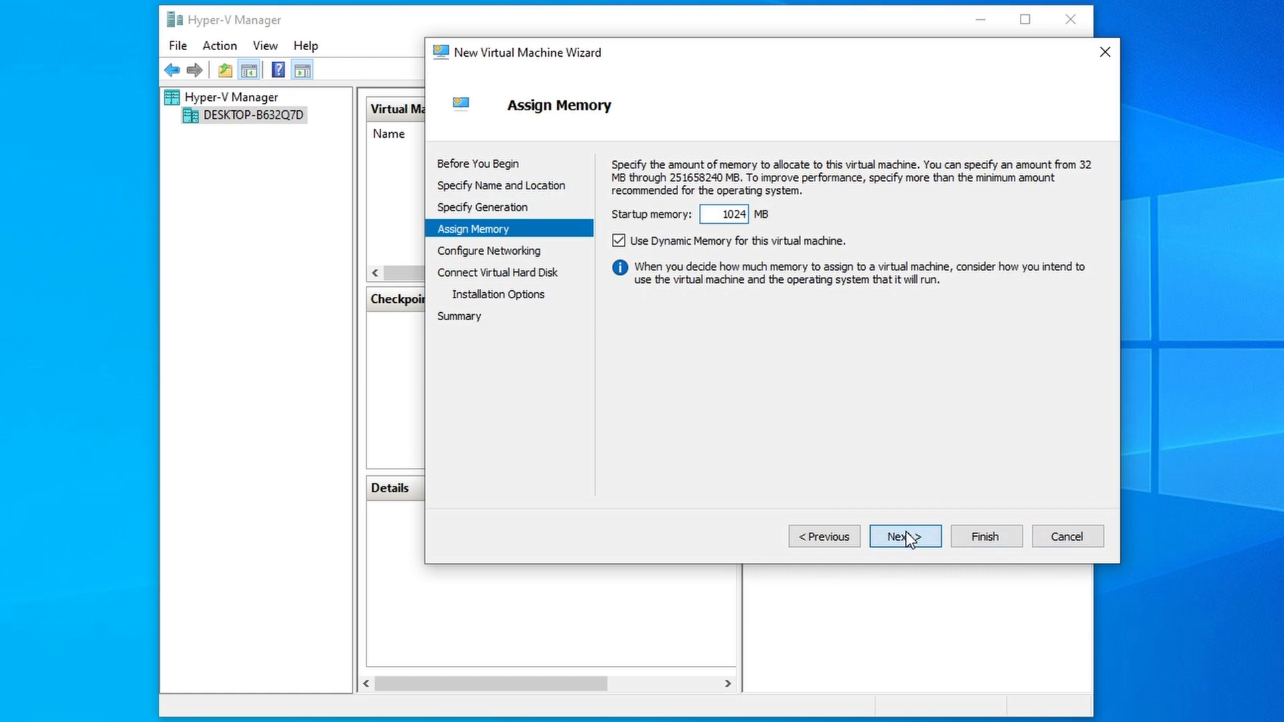
{"action": "left_click", "coordinate": [905, 537]}
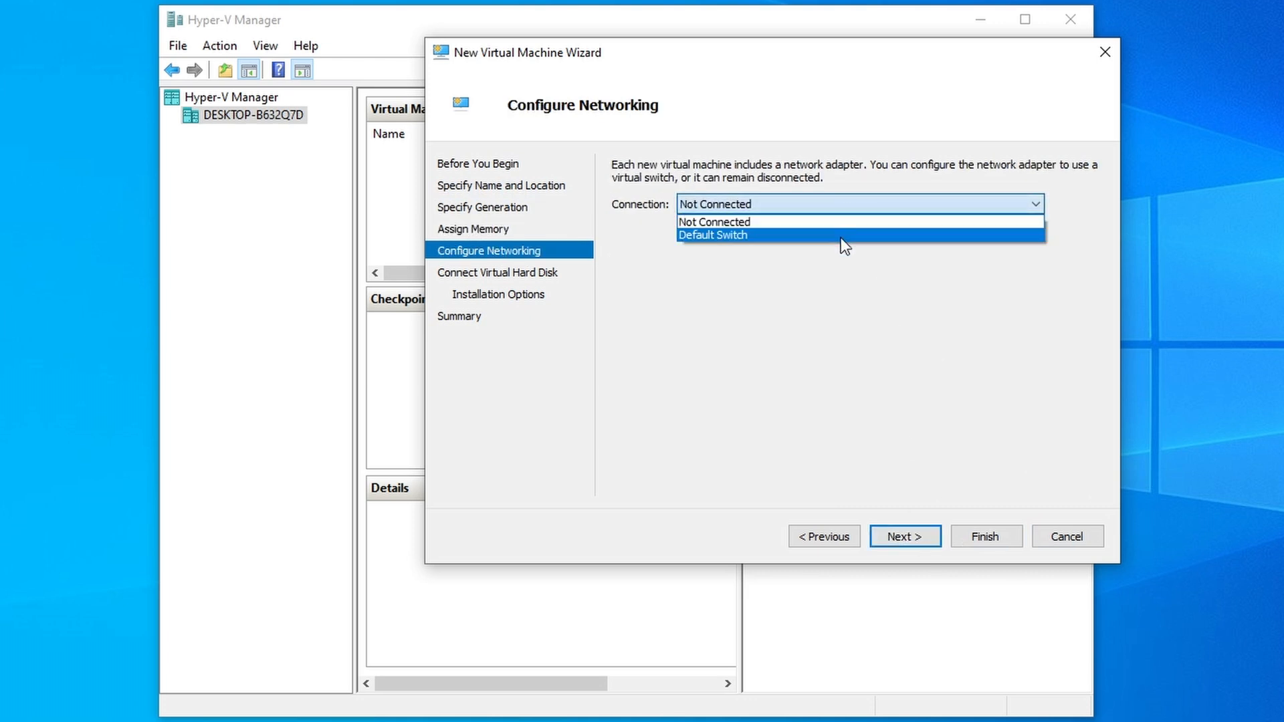
{"action": "left_click", "coordinate": [714, 235]}
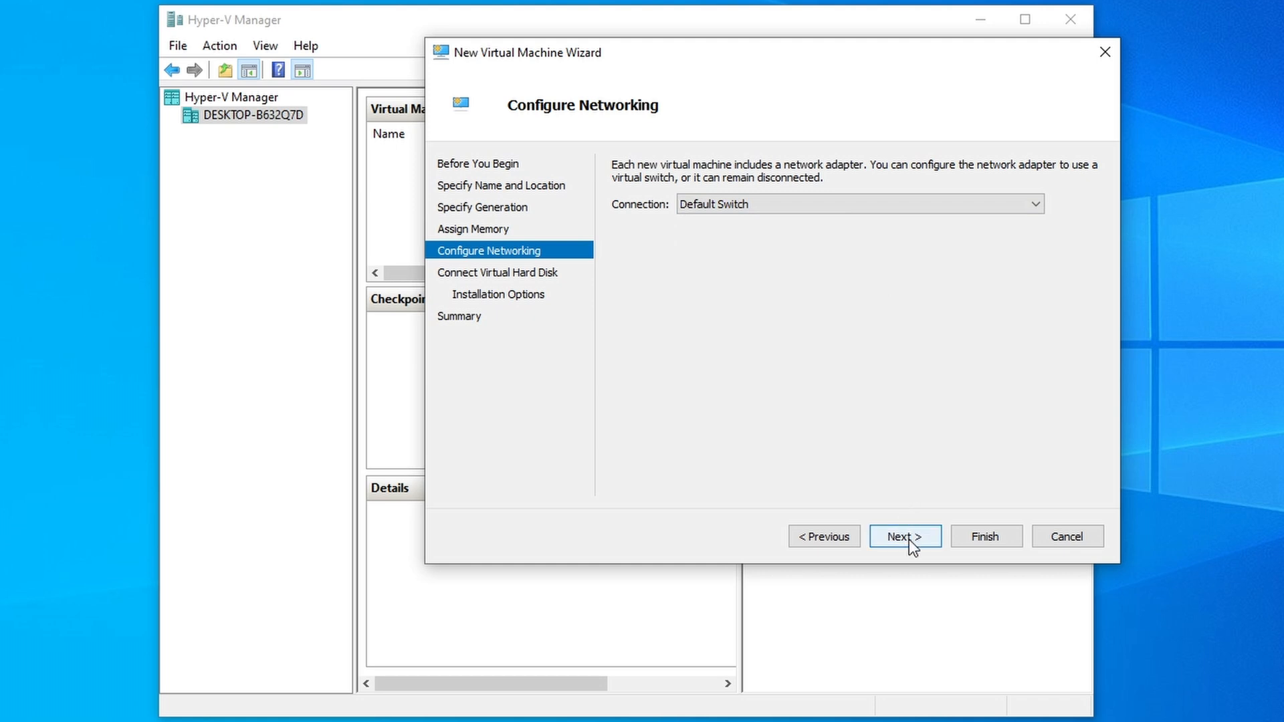
{"action": "left_click", "coordinate": [905, 537]}
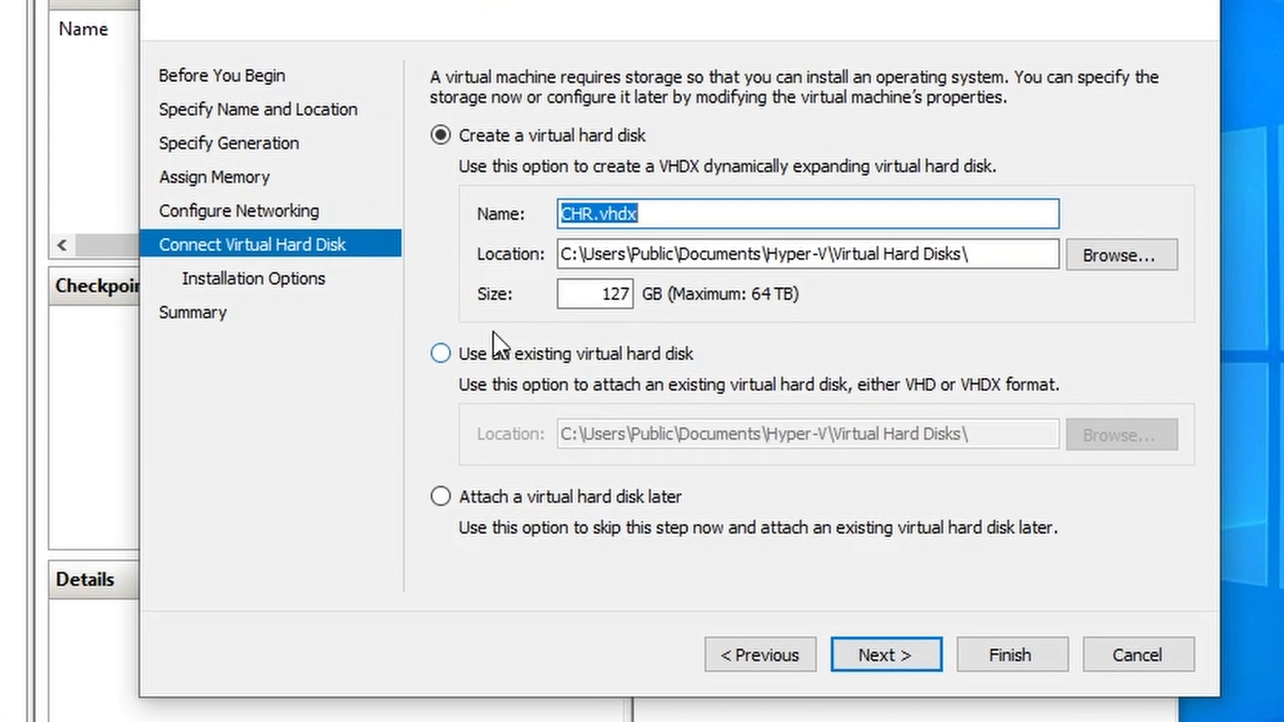
Use the existing chr-7.7.vhdx virtual hard disk and finish the wizard.
{"action": "left_click", "coordinate": [441, 355]}
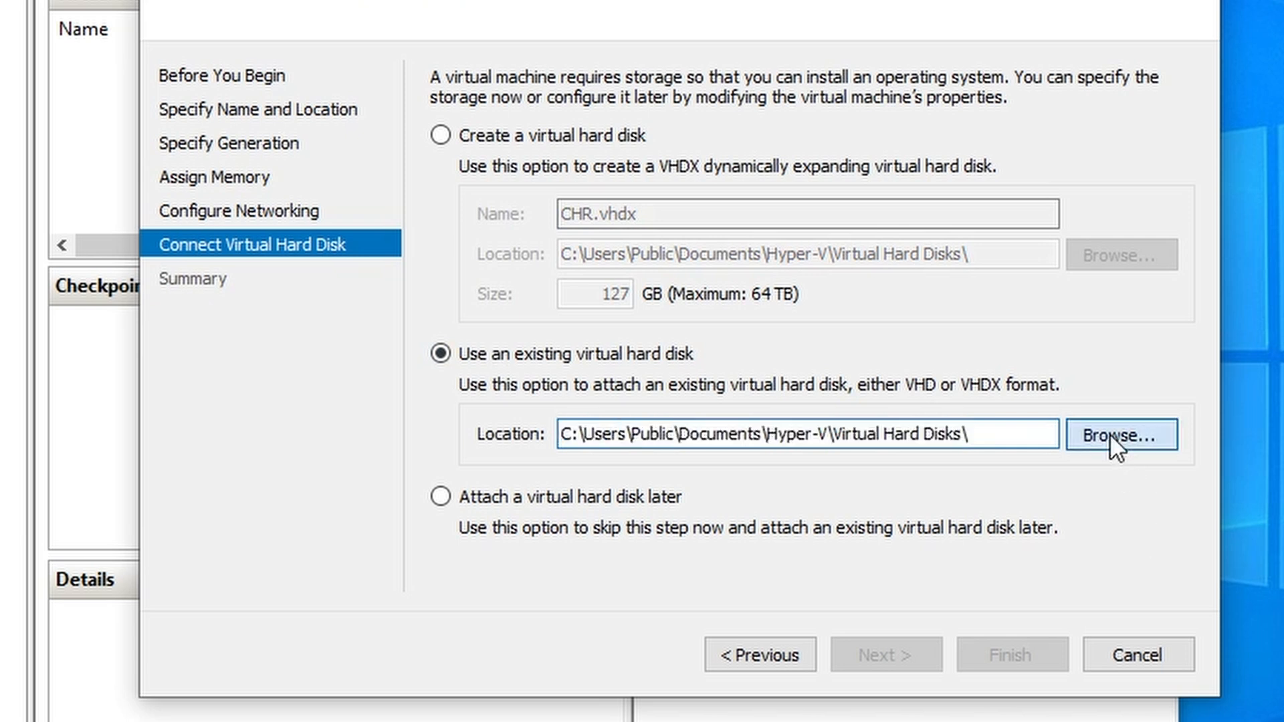
{"action": "left_click", "coordinate": [1121, 436]}
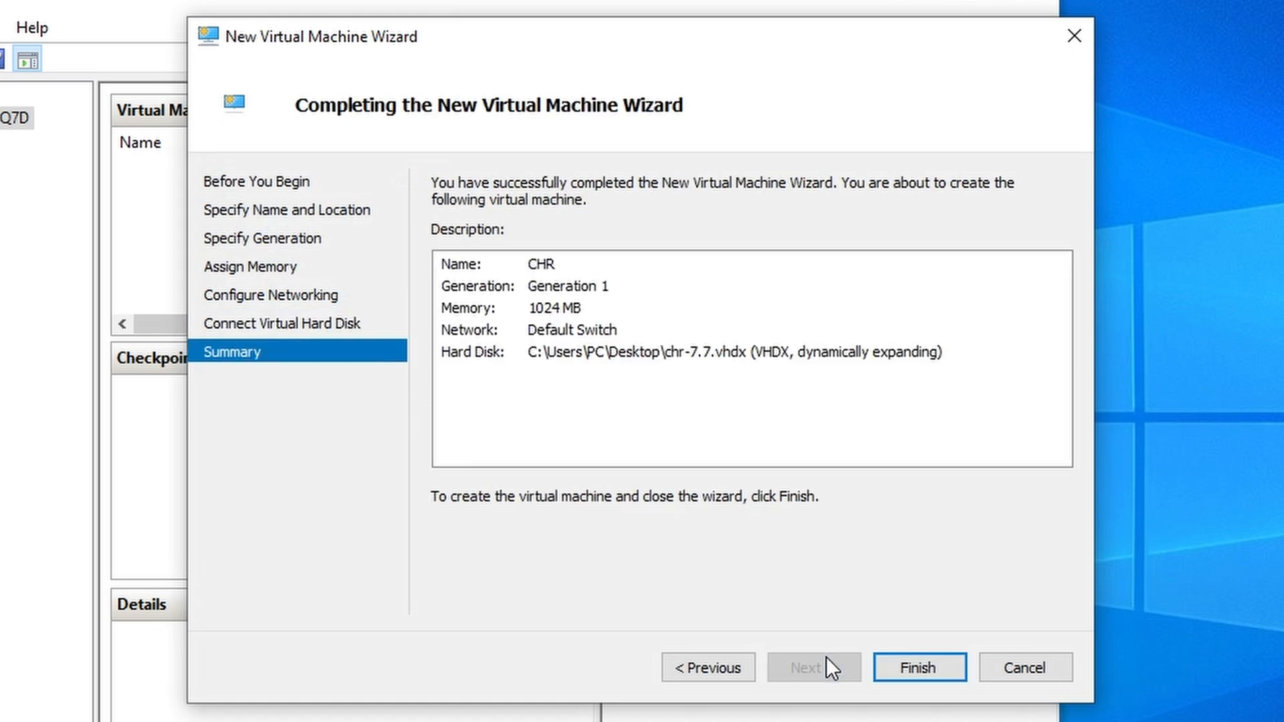
{"action": "left_click", "coordinate": [919, 668]}
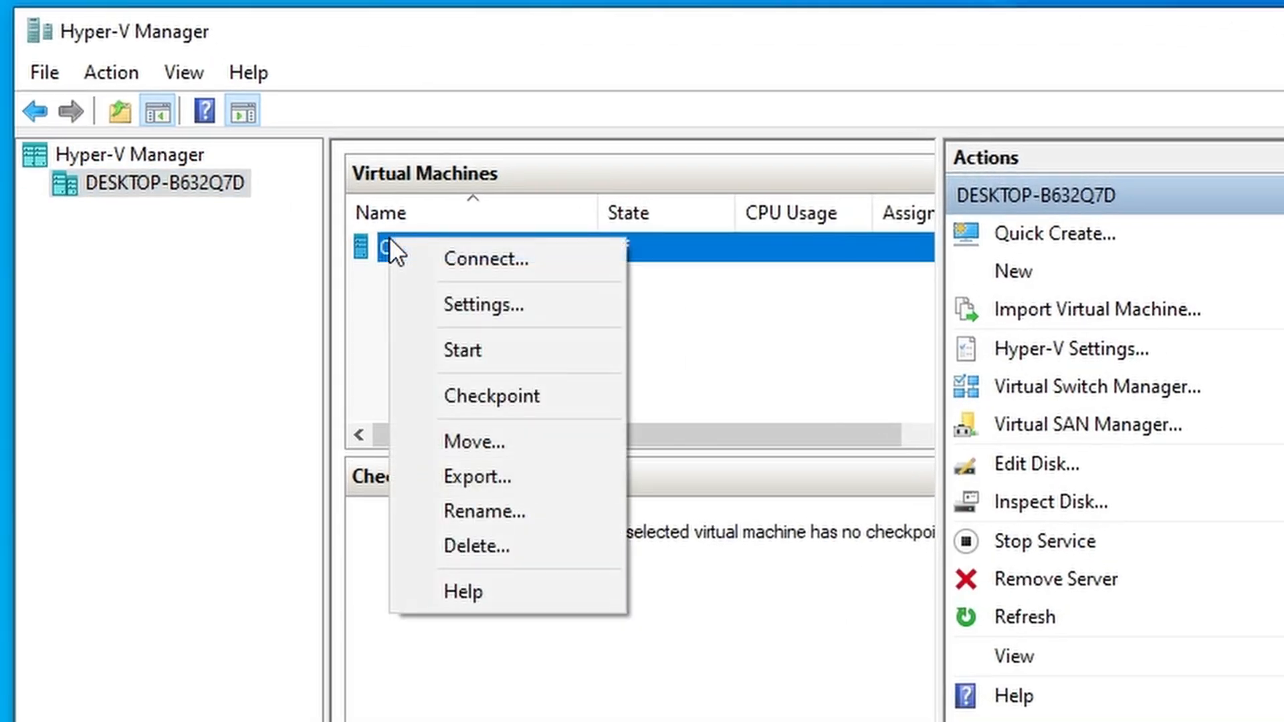
Start CHR, connect to its console, and work in RouterOS before shutting down.
{"action": "left_click", "coordinate": [463, 351]}
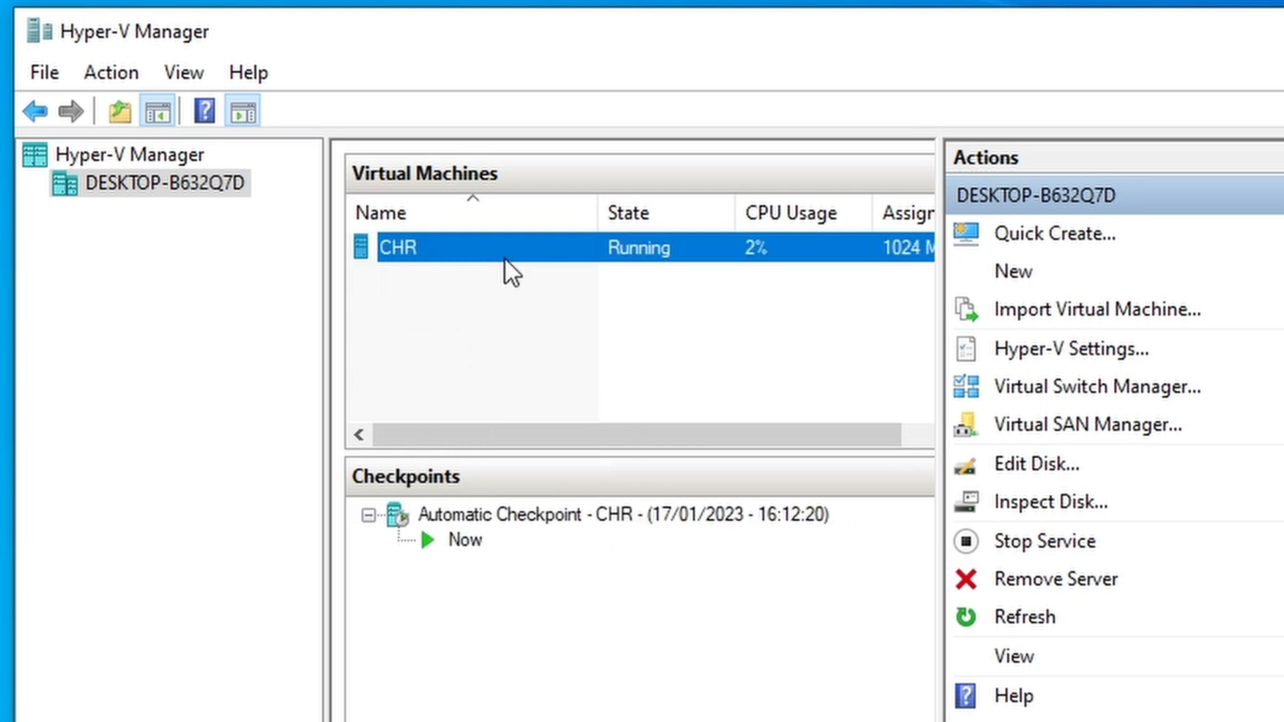
{"action": "double_click", "coordinate": [397, 247]}
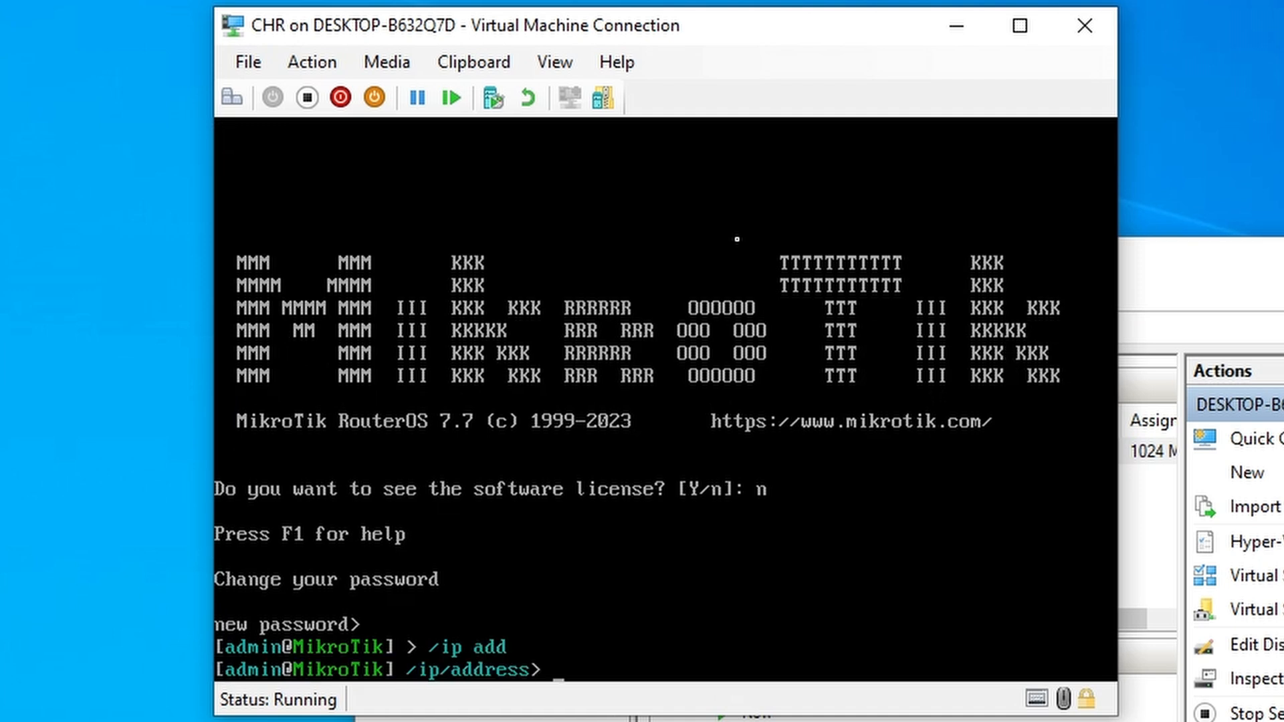
{"action": "type", "text": "pr"}
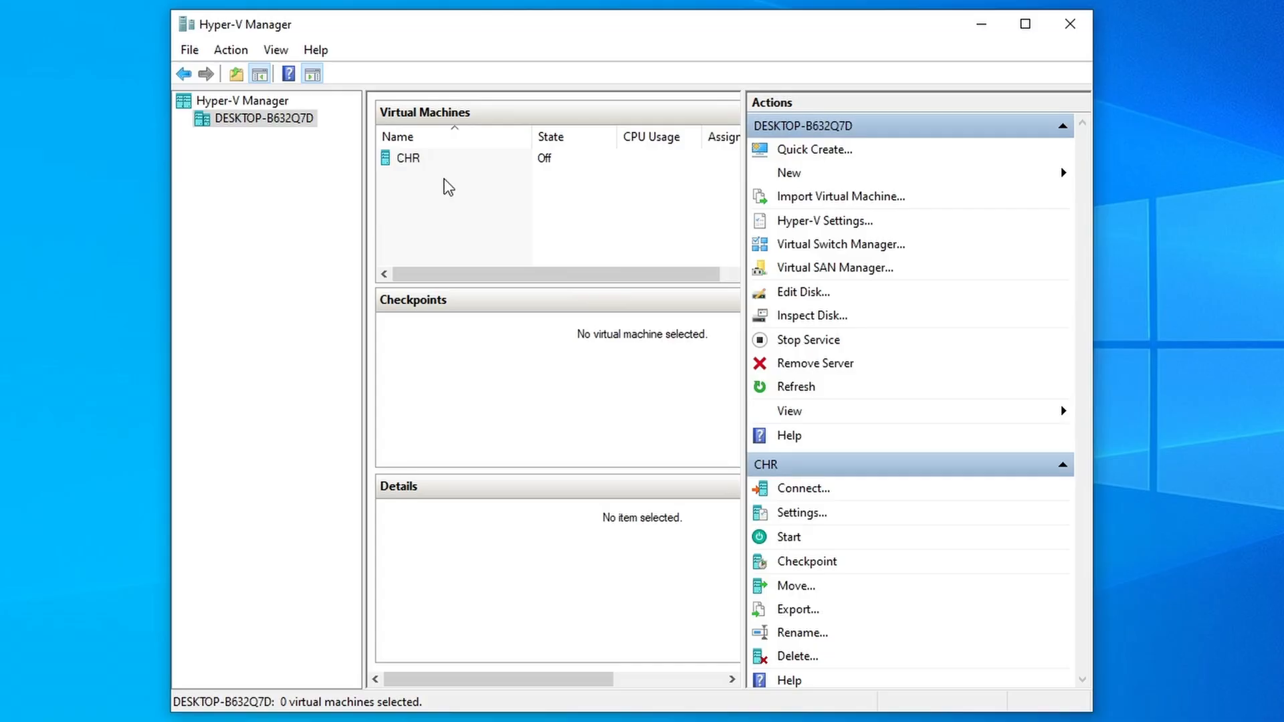
Add a second network adapter in CHR's settings, then start and connect to CHR.
{"action": "left_click", "coordinate": [802, 512]}
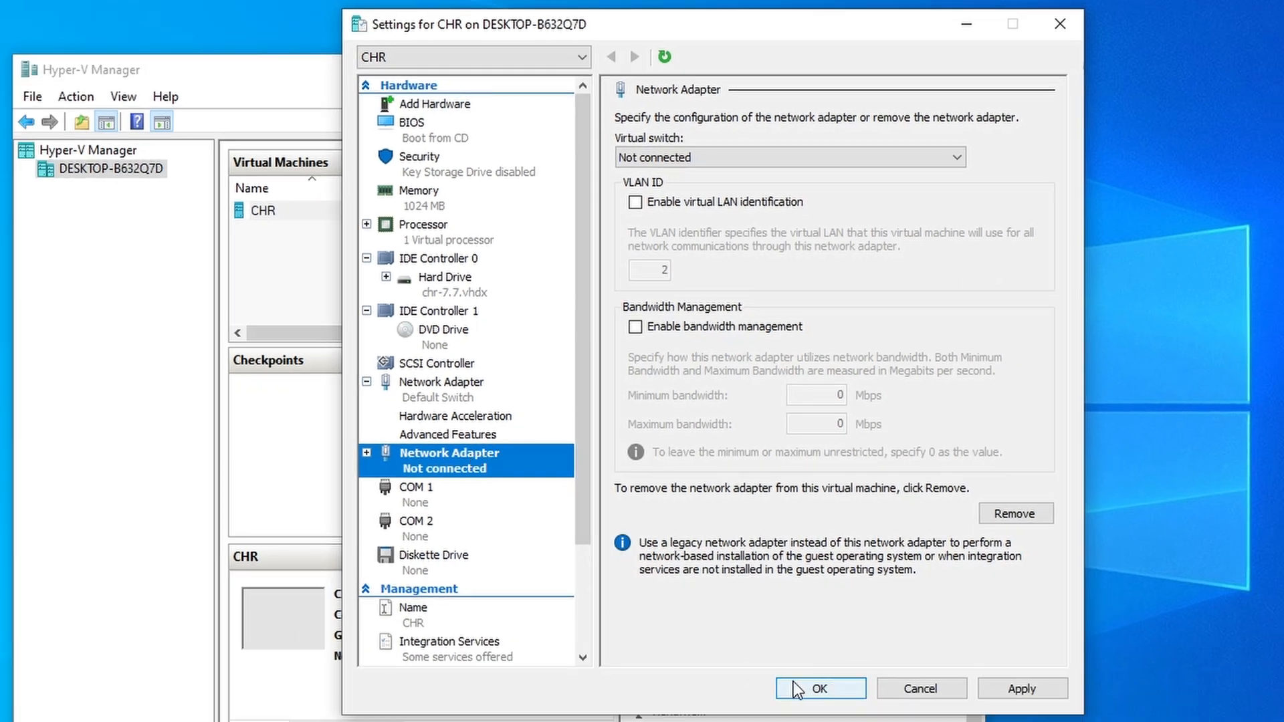
{"action": "left_click", "coordinate": [821, 689]}
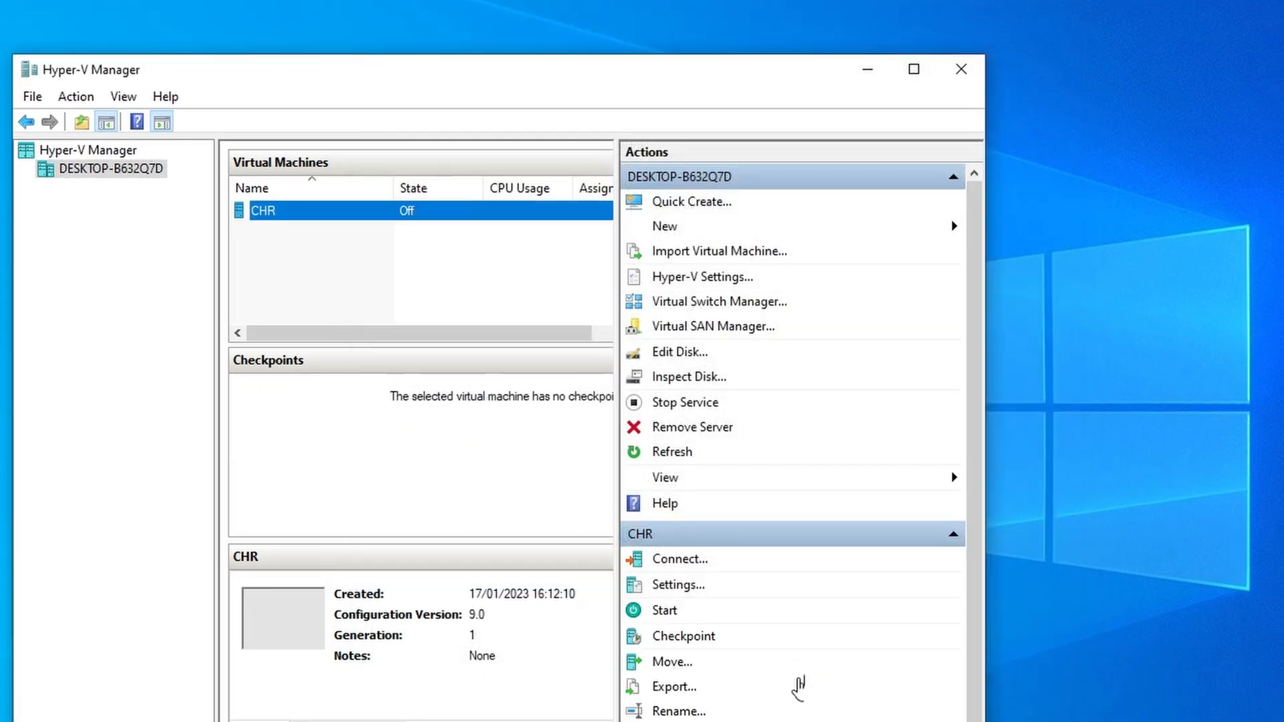
{"action": "left_click", "coordinate": [680, 559]}
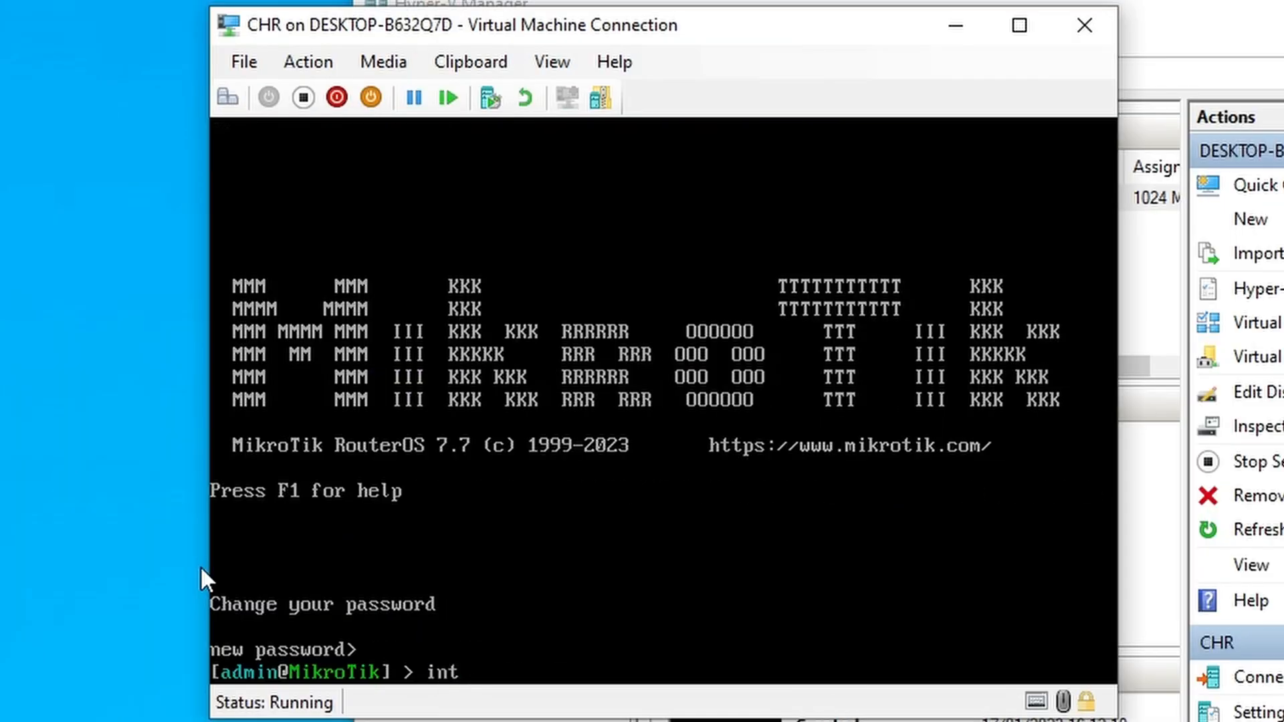